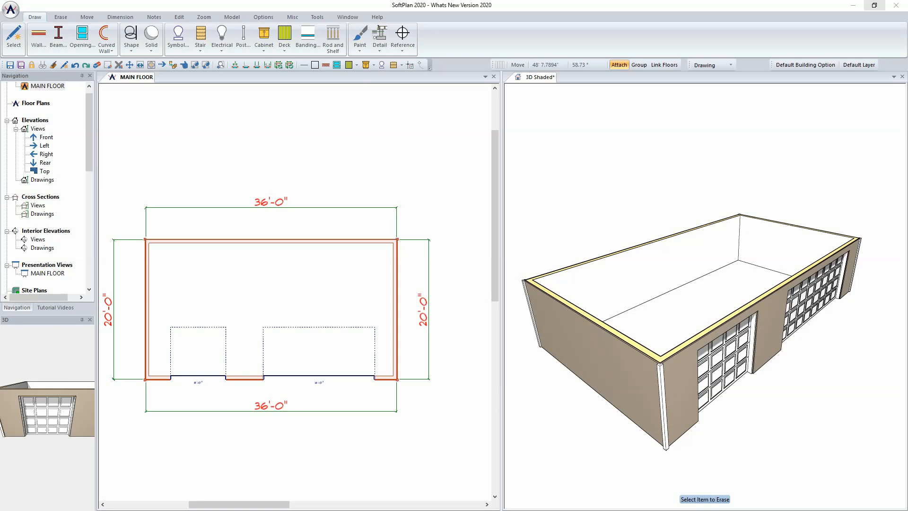
mouse_move(199, 99)
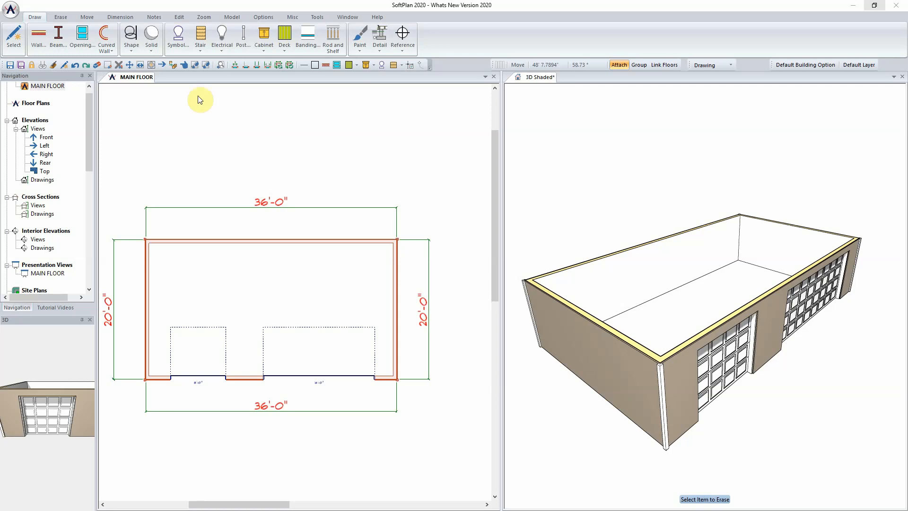
mouse_move(210, 102)
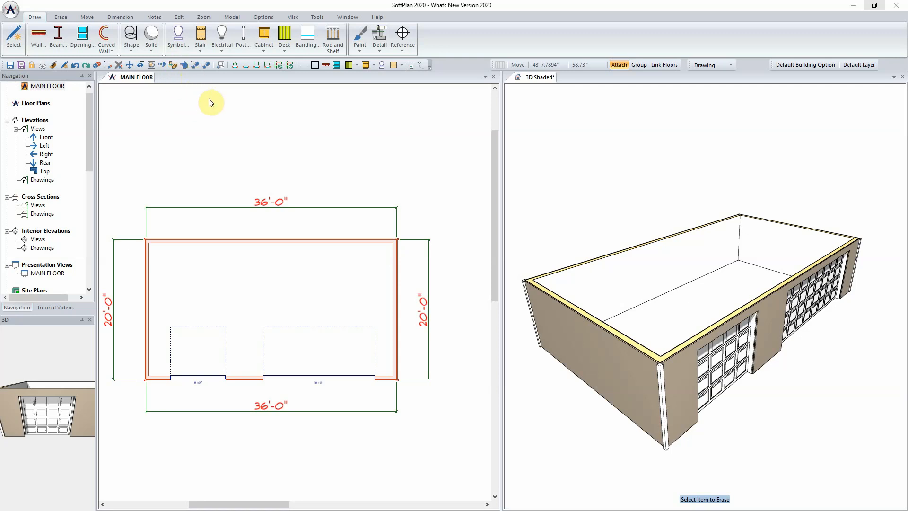
mouse_move(212, 104)
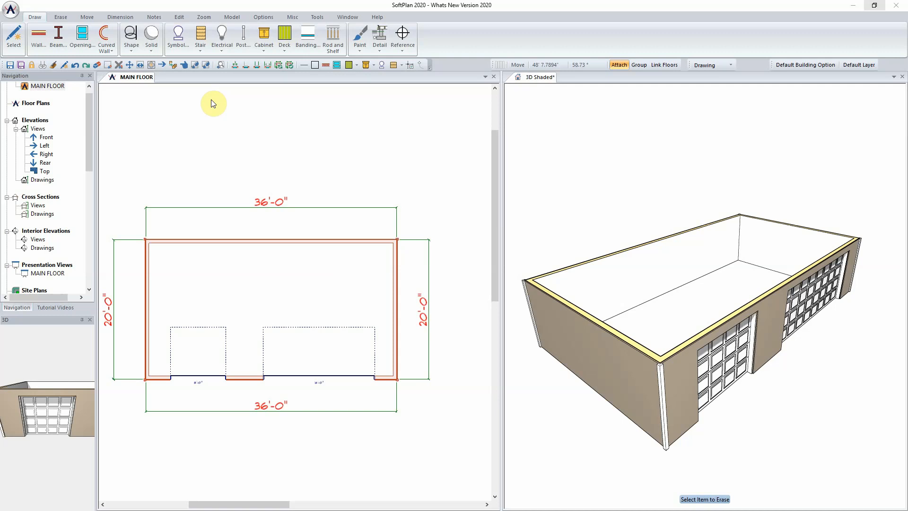
mouse_move(208, 75)
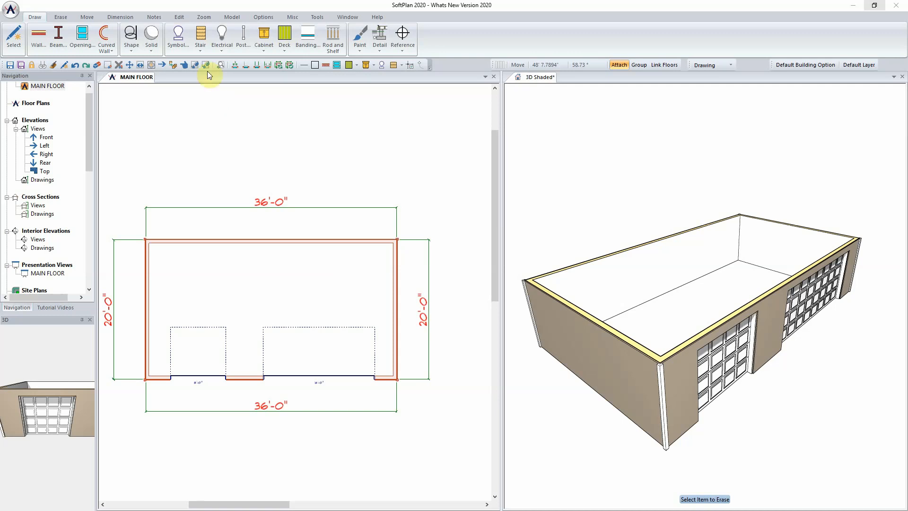
mouse_move(346, 218)
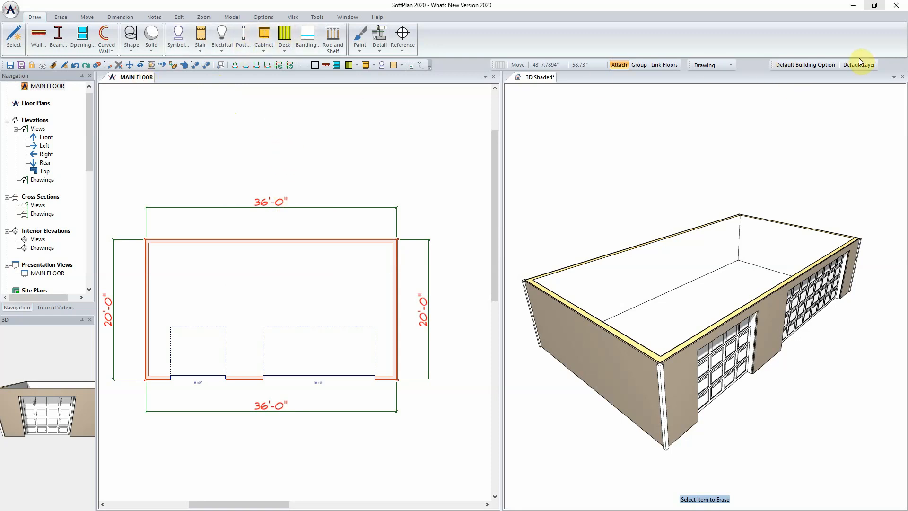
Switch to Roof mode, auto-generate a roof over the garage walls and gable its ends.
click(710, 64)
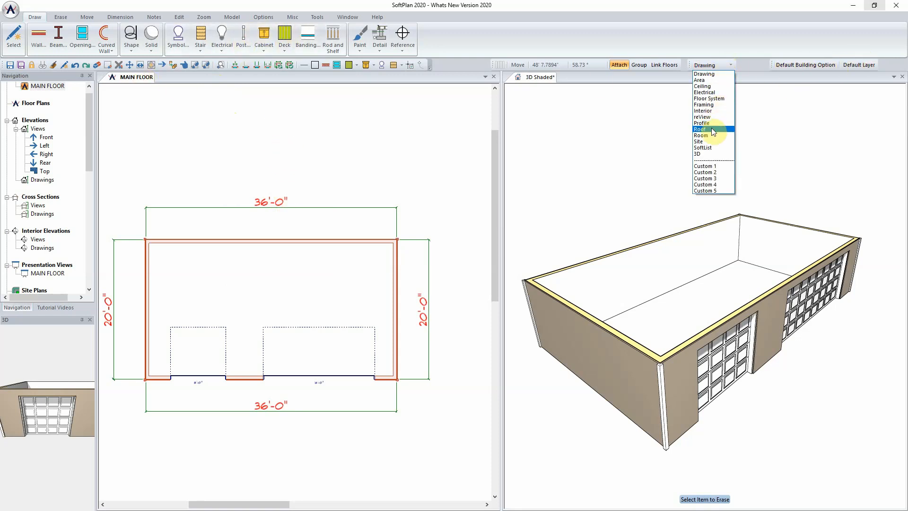
click(701, 128)
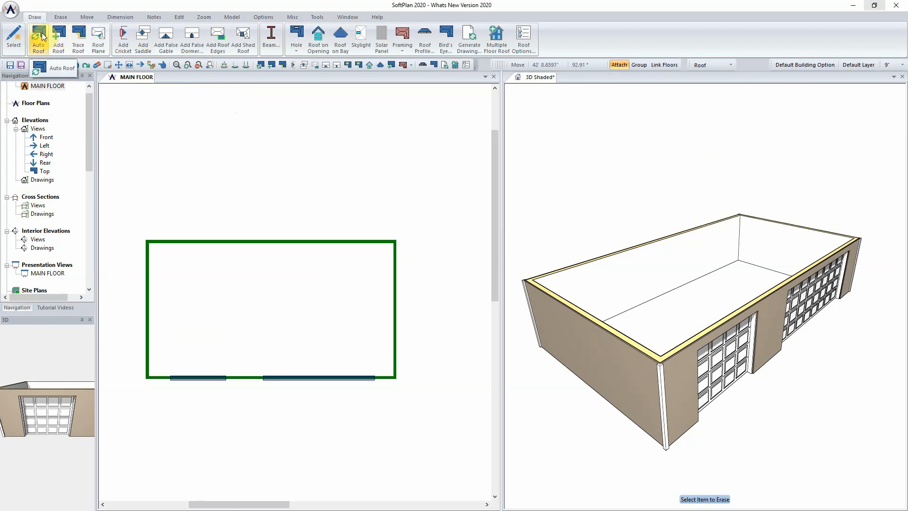
click(38, 39)
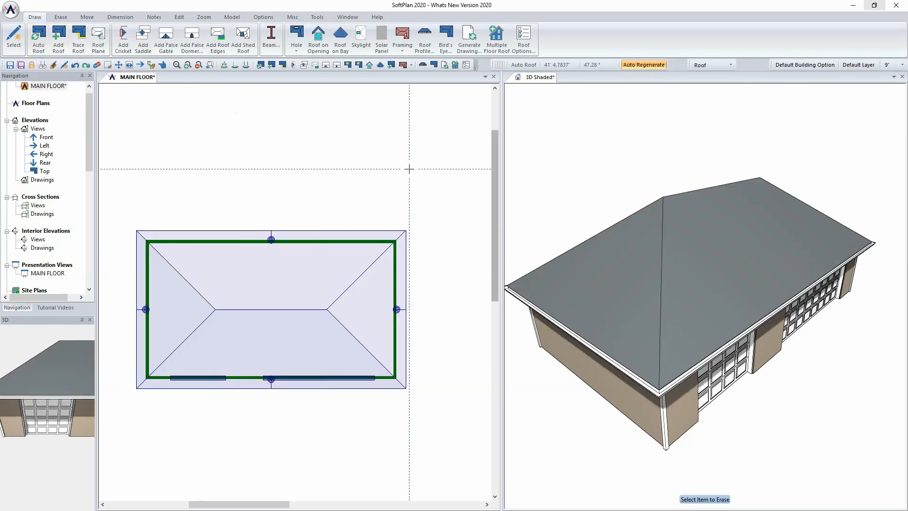
right_click(409, 313)
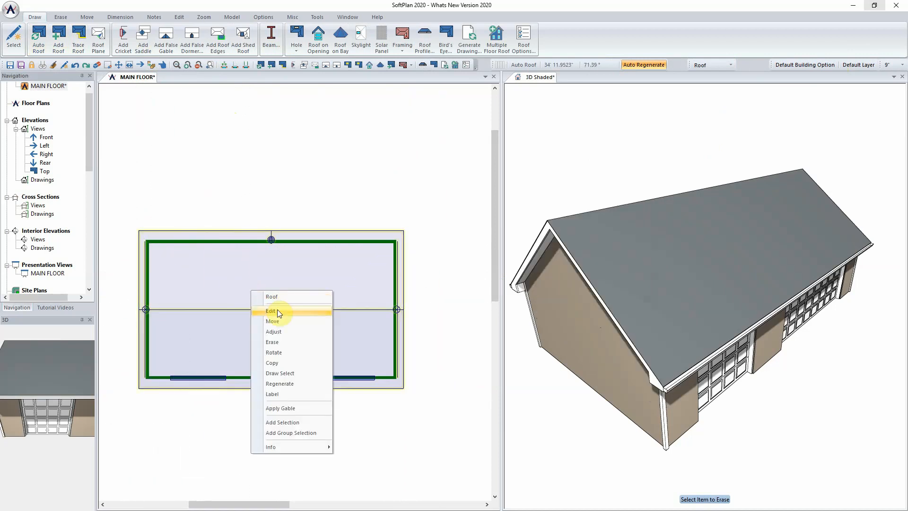
Edit the roof's properties and set Roof Pitch to 12.000.
click(271, 311)
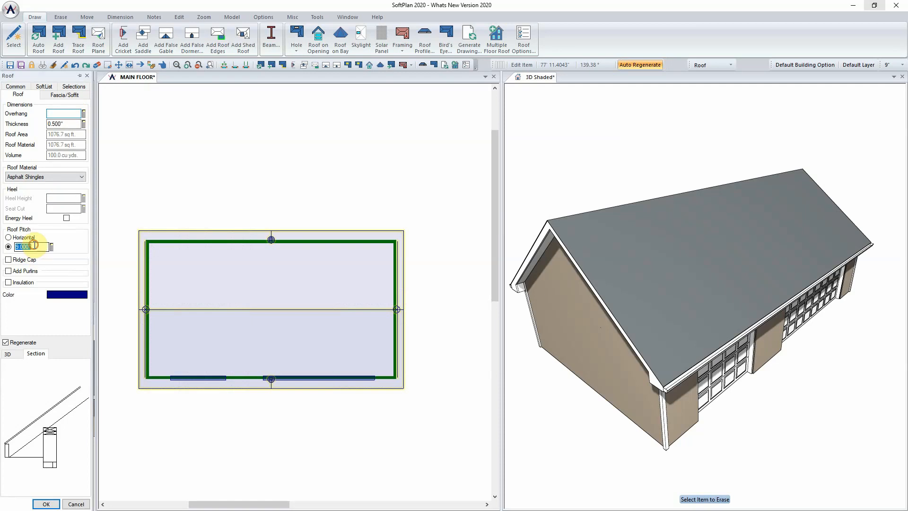
text(12.000)
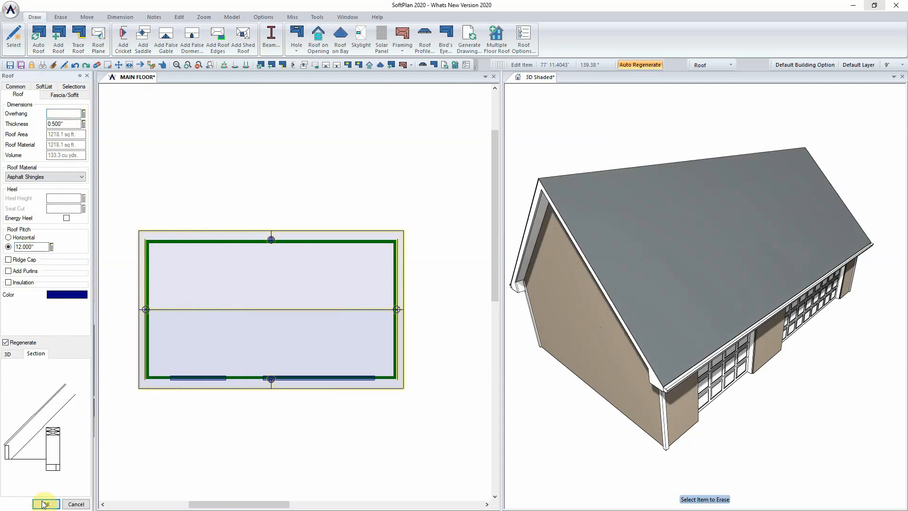
click(45, 503)
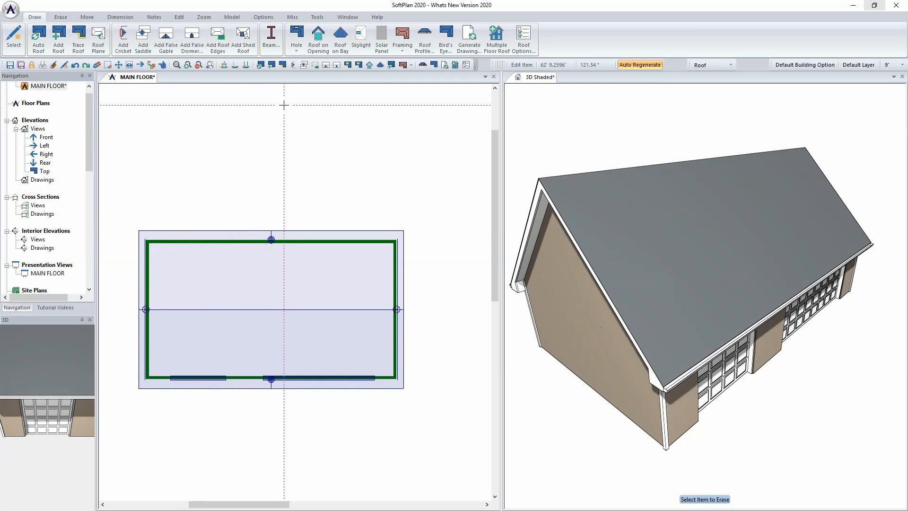
Choose Truss Set from the roof Framing list to span the garage.
click(402, 36)
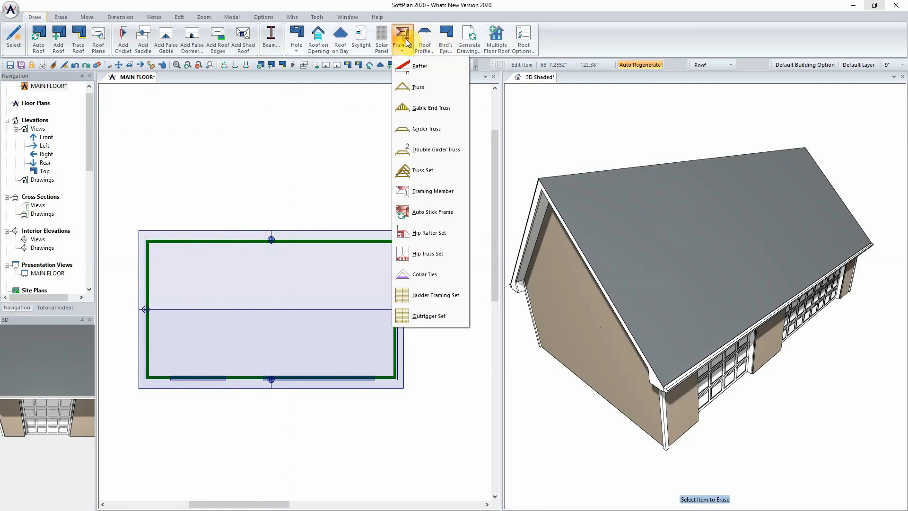
mouse_move(440, 123)
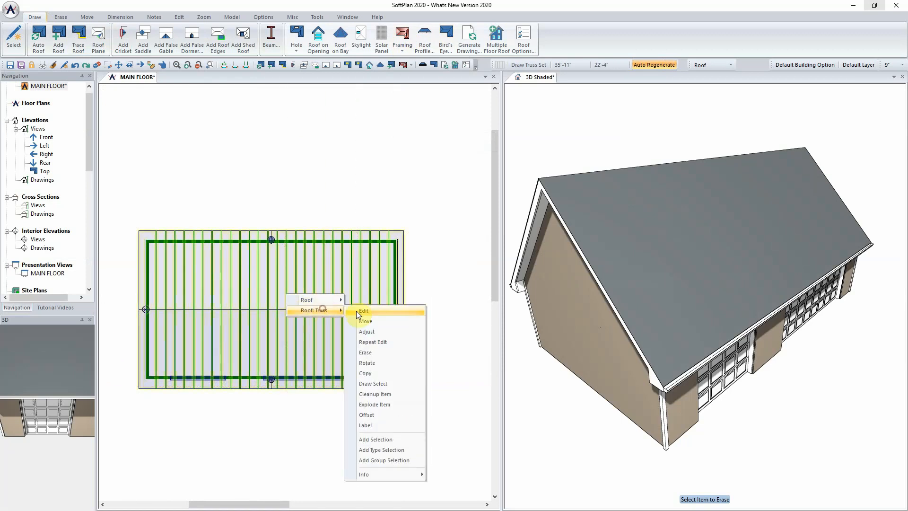
Respace the truss set to 24.000" and switch it to the Attic style with the default attic size.
click(362, 311)
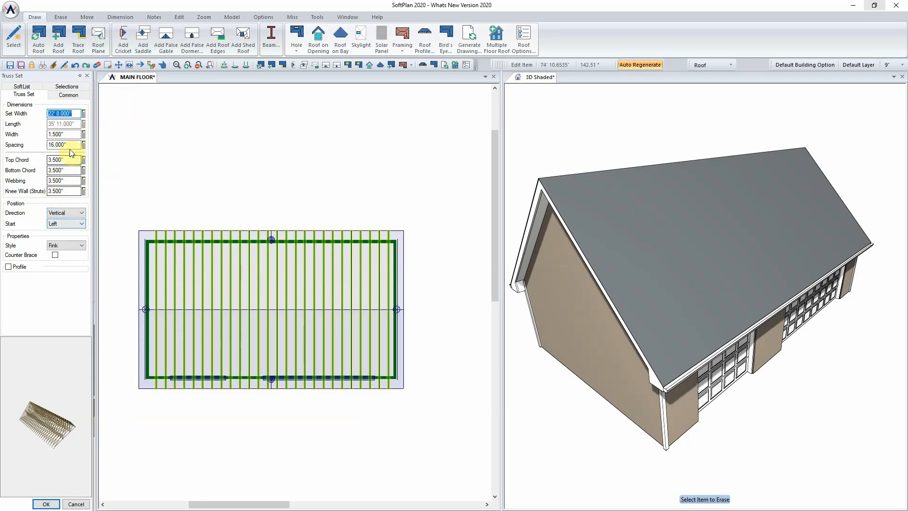
text(24.000")
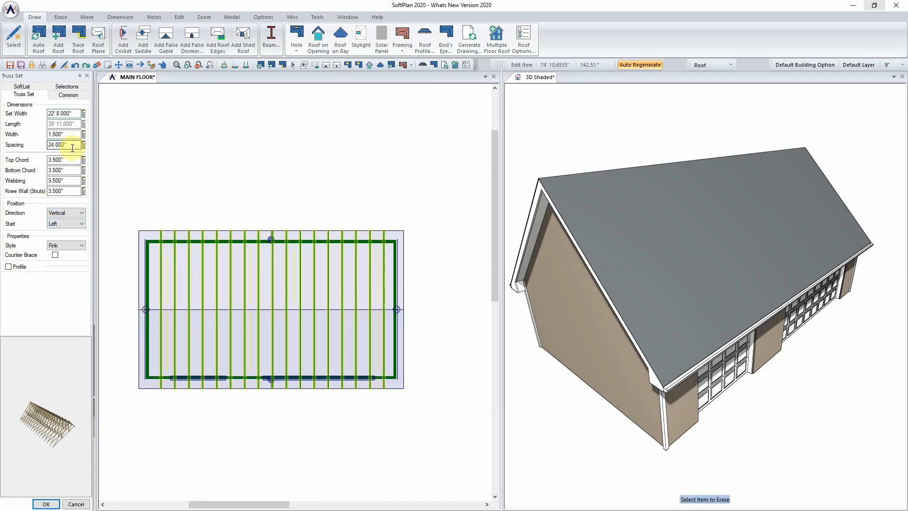
mouse_move(69, 249)
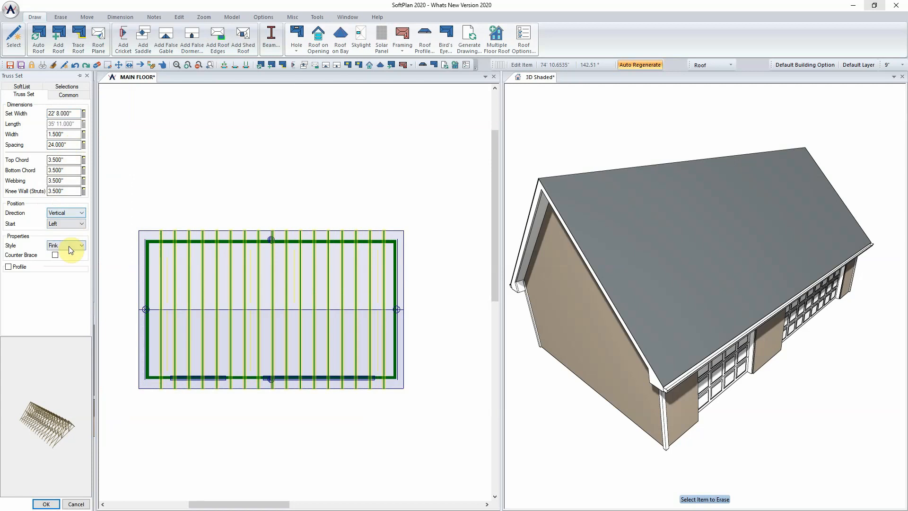
click(81, 245)
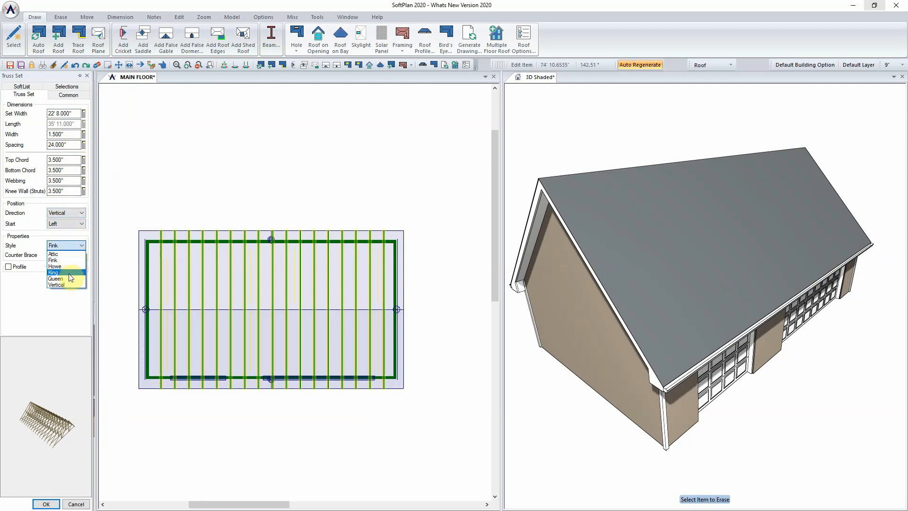
click(53, 254)
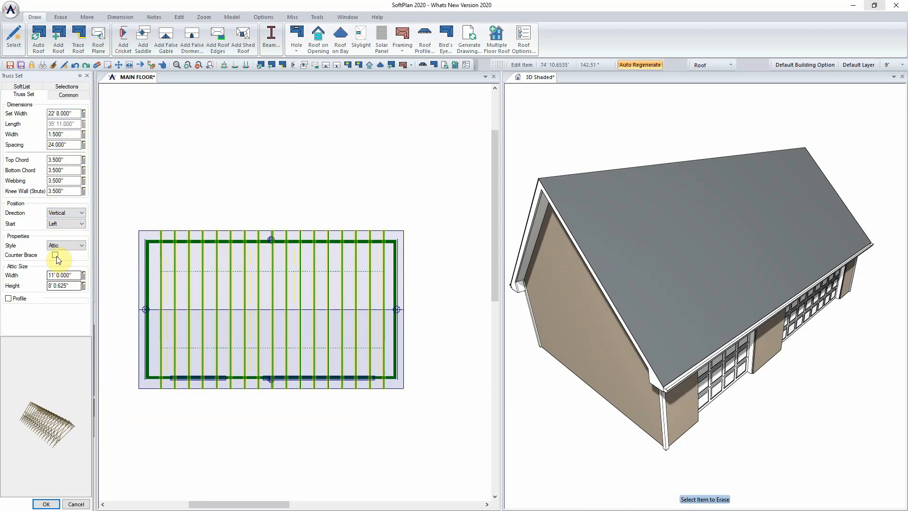
click(54, 255)
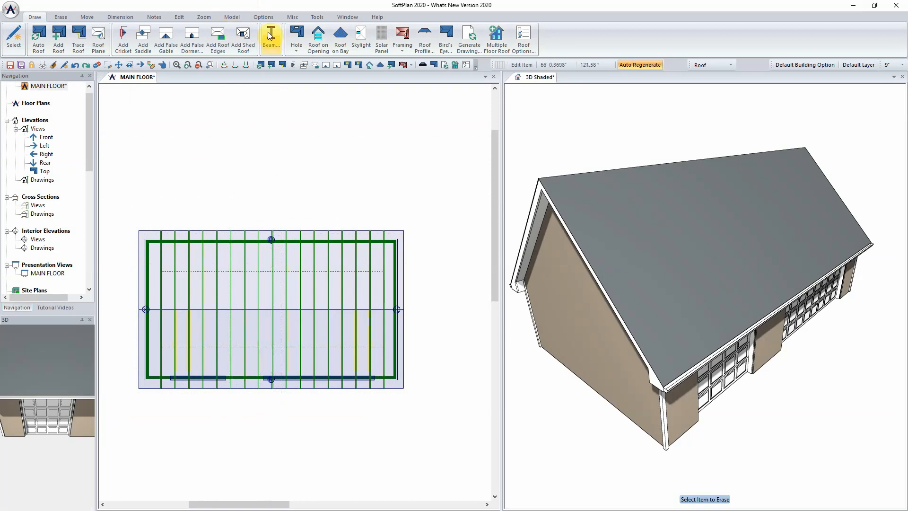
click(231, 16)
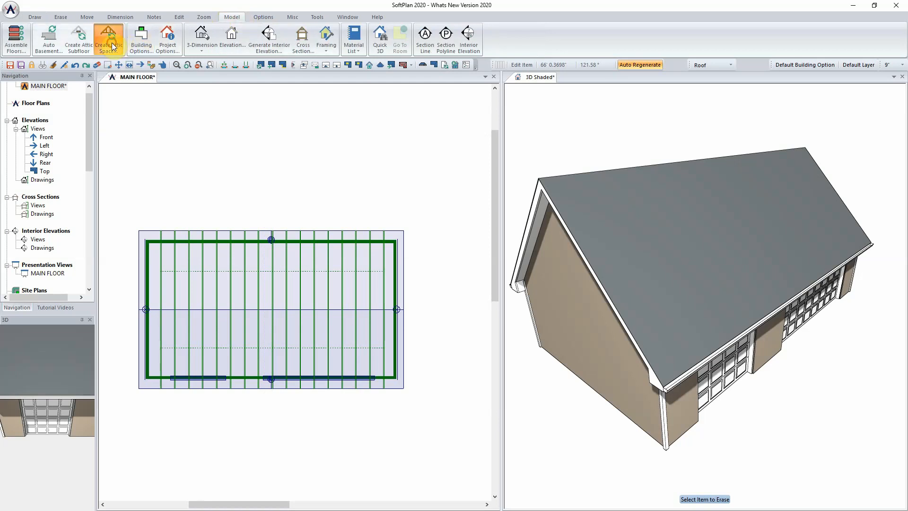
Create an attic space from the trusses using the bonus room symbol.
click(108, 39)
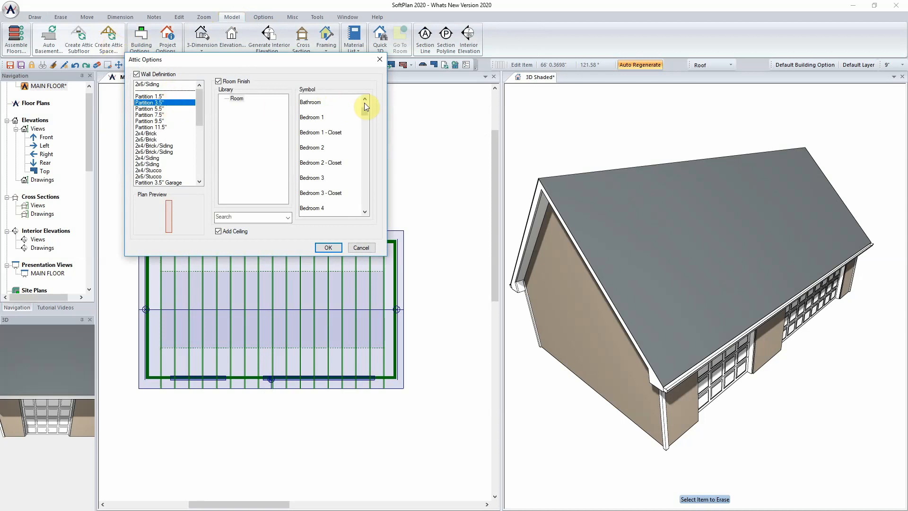
click(365, 122)
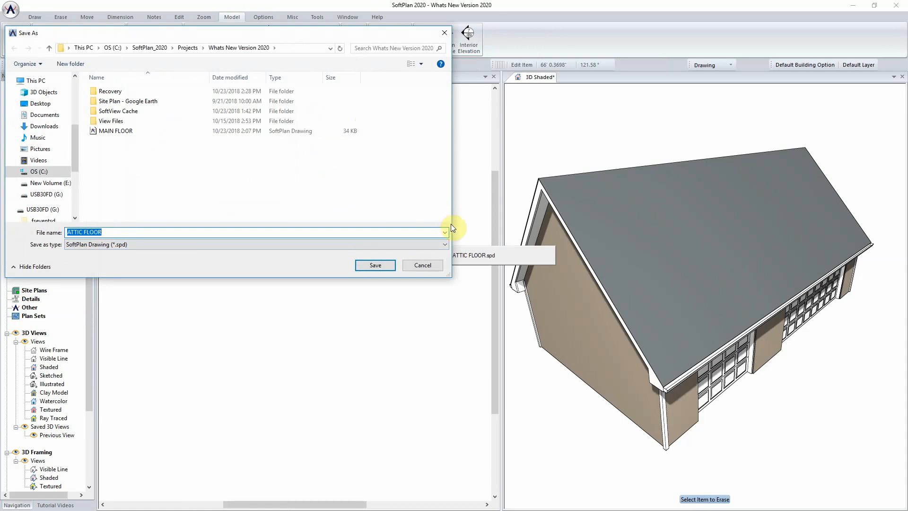
Save the new drawing as ATTIC FLOOR.
click(375, 265)
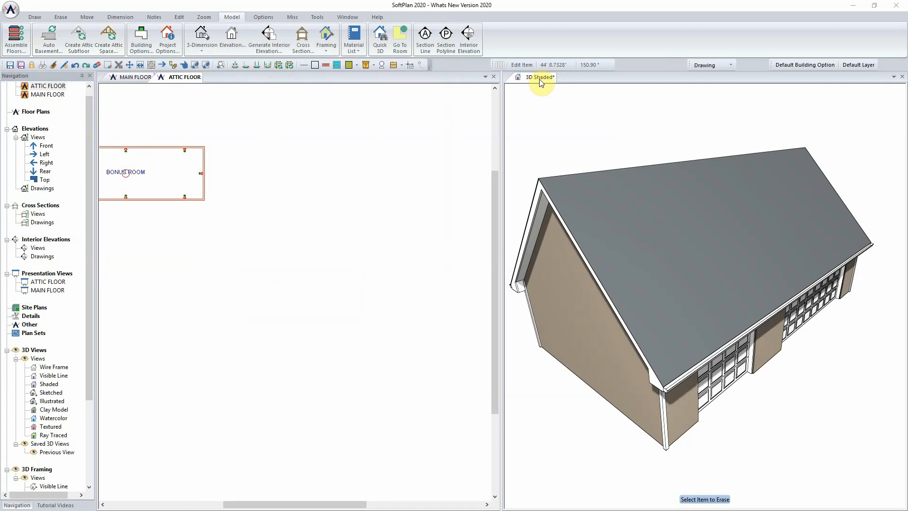
click(329, 16)
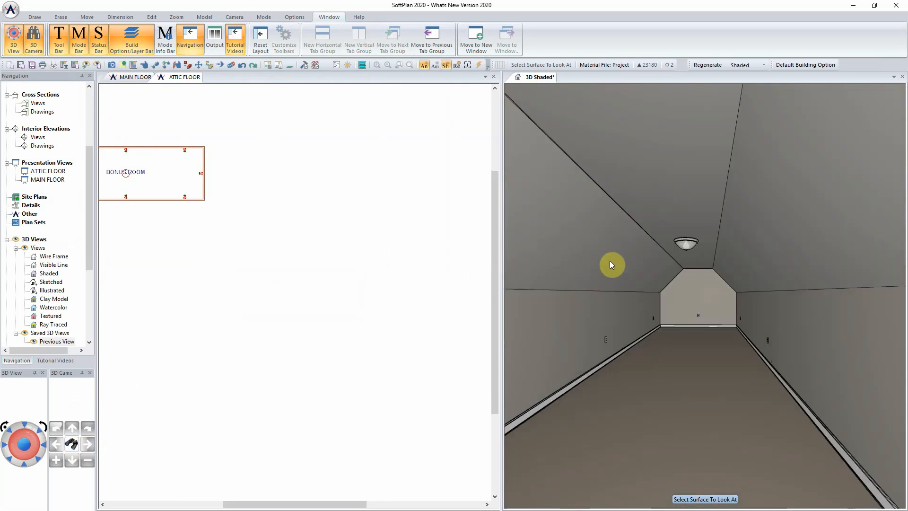
mouse_move(706, 280)
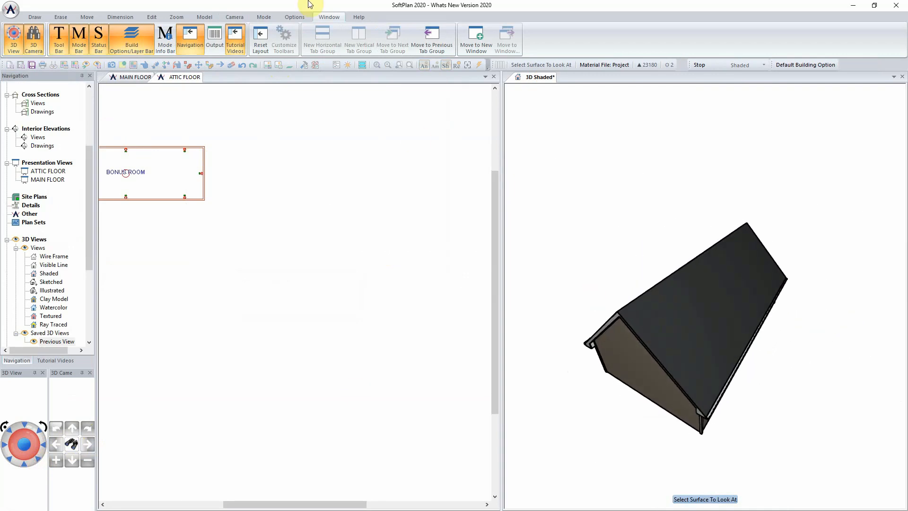
In Options > Material, hide Asphalt Shingles, Roof Sheathing and Textured ceiling display.
click(295, 17)
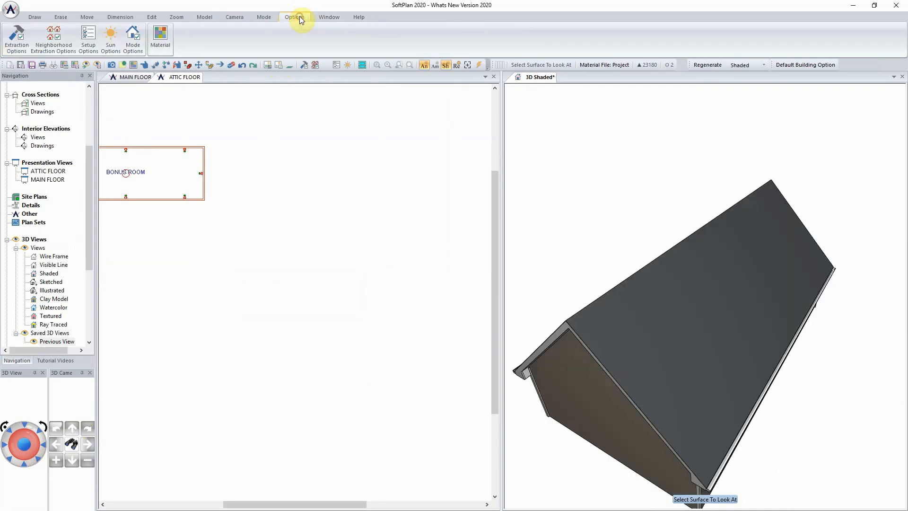
click(161, 39)
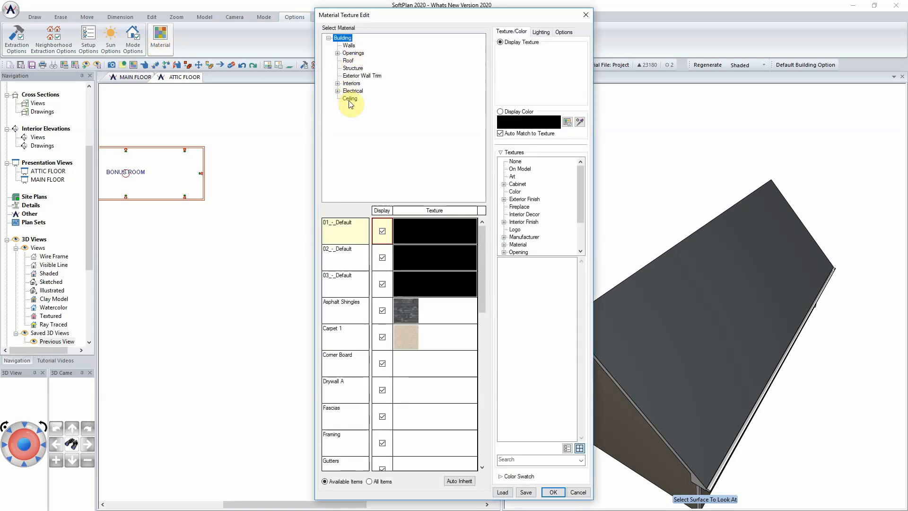
click(348, 60)
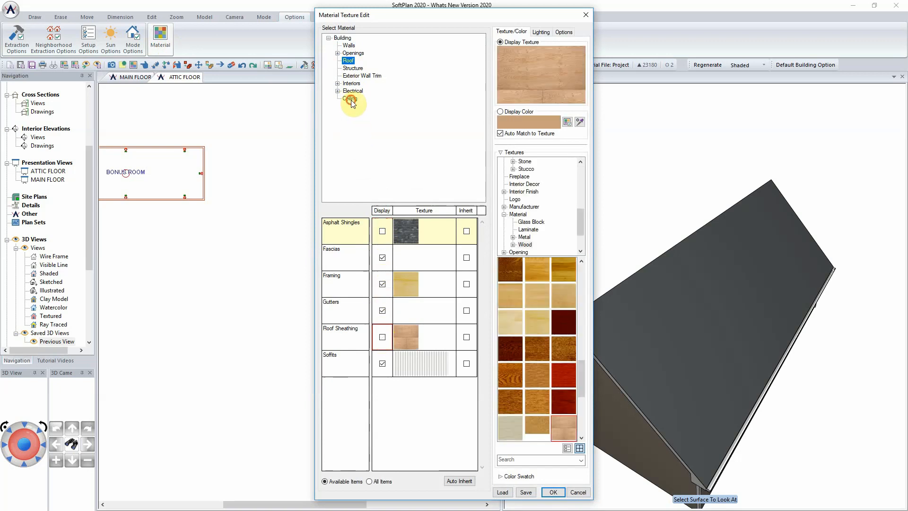
click(350, 97)
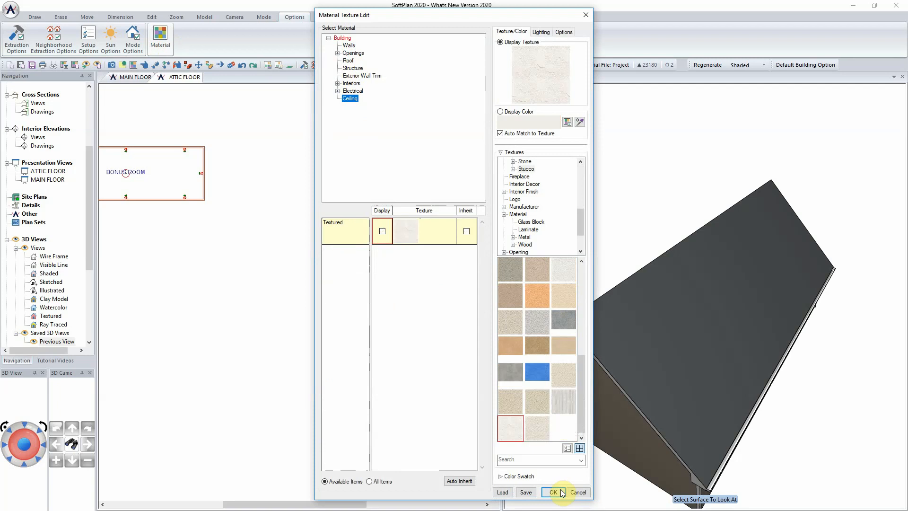
click(552, 492)
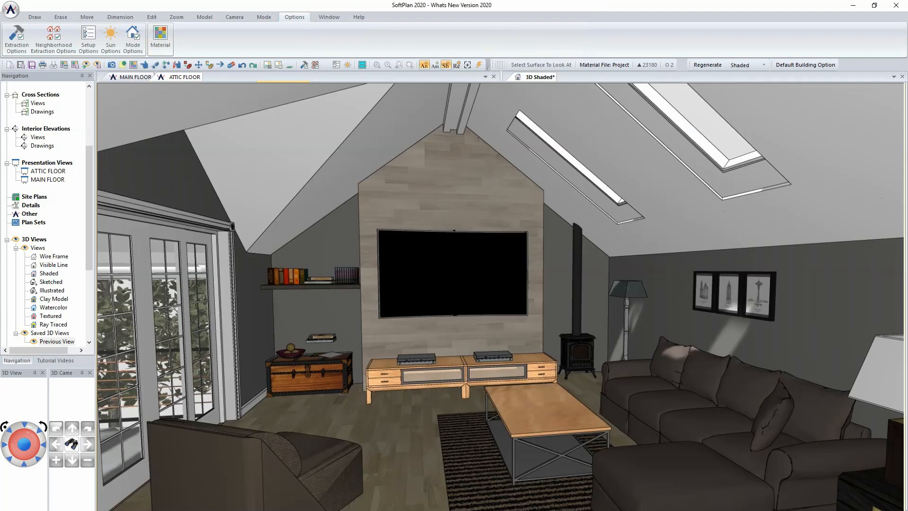
click(232, 17)
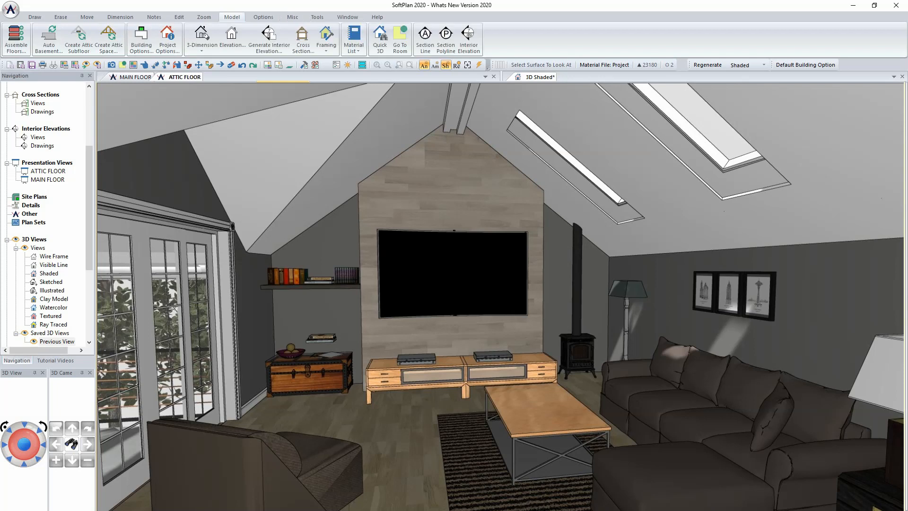